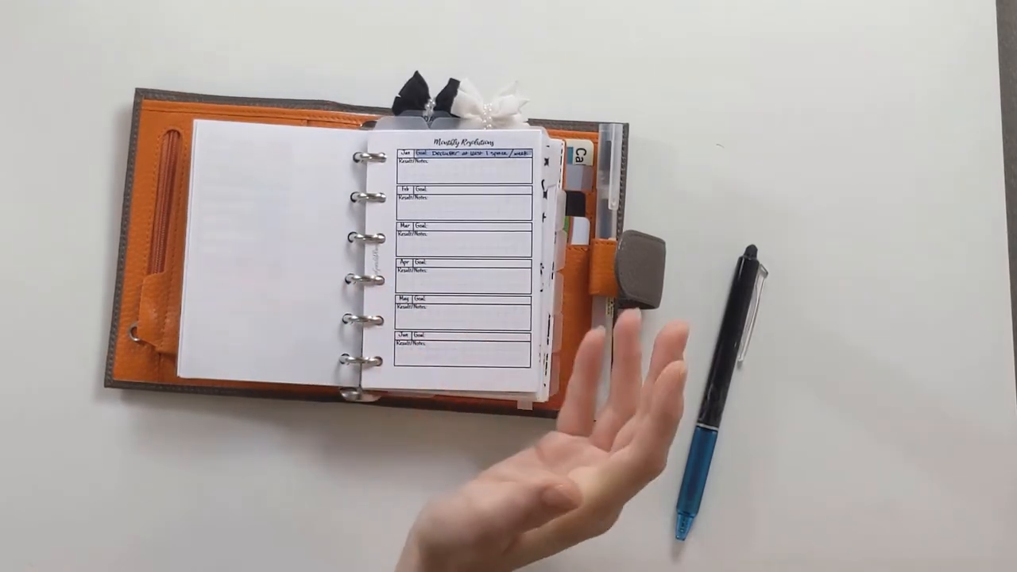
pyautogui.moveTo(516, 382)
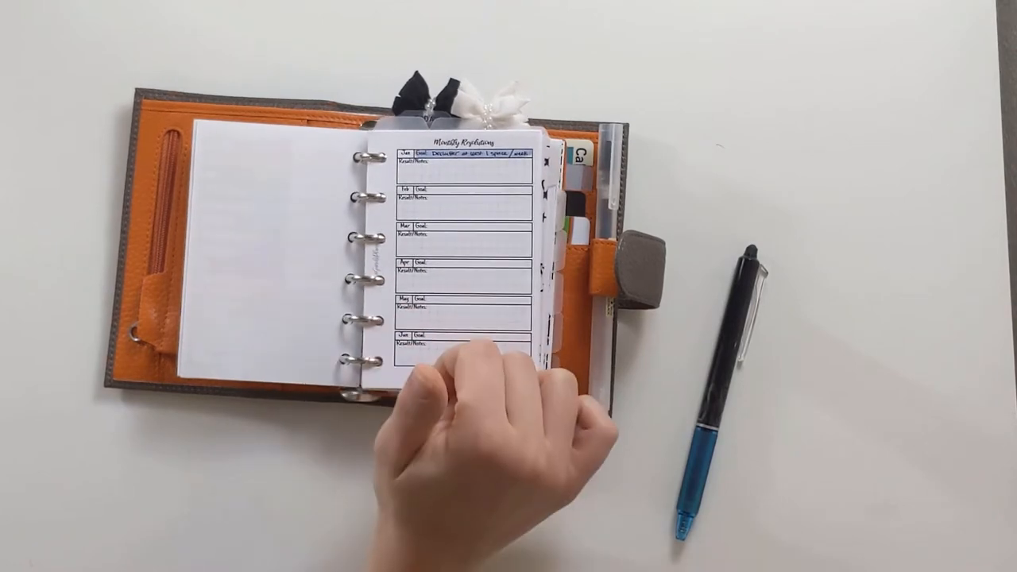